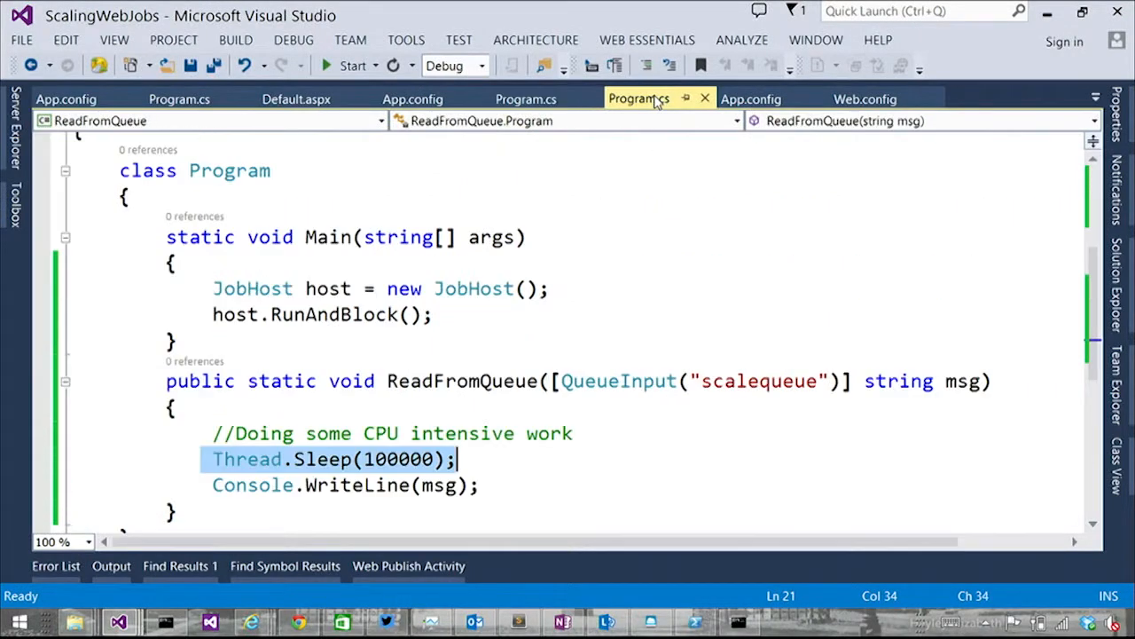
# Inspect the QueueInput("scalequeue") attribute of the ReadFromQueue job in Program.cs
pyautogui.click(936, 381)
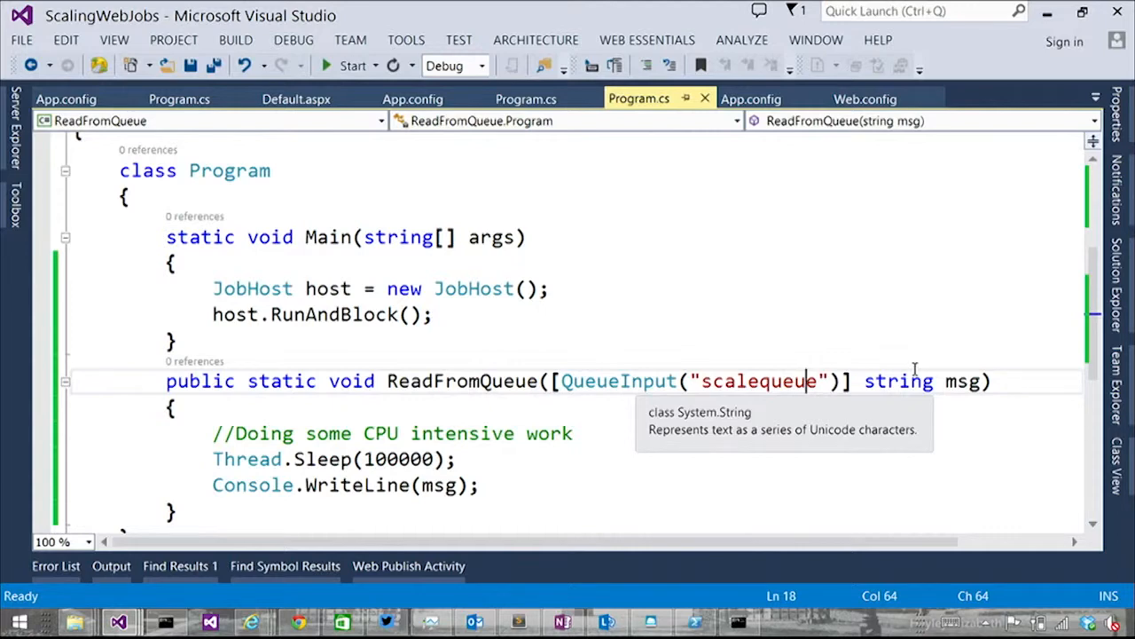
pyautogui.moveTo(397, 463)
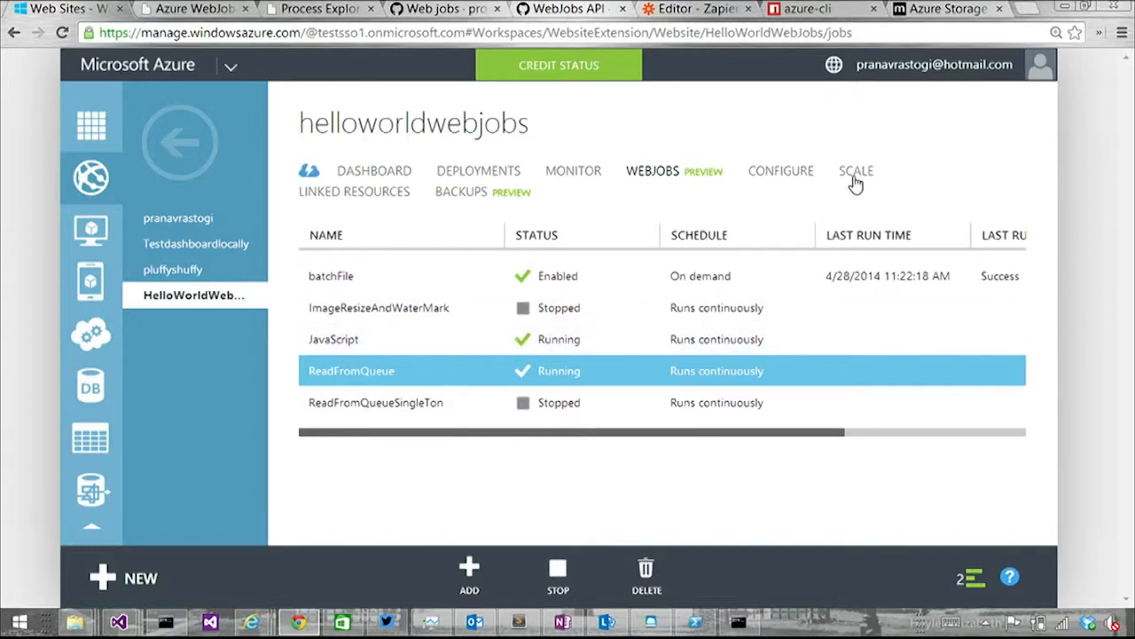
# Show the helloworldwebjobs SCALE settings down to the instance count section
pyautogui.click(856, 170)
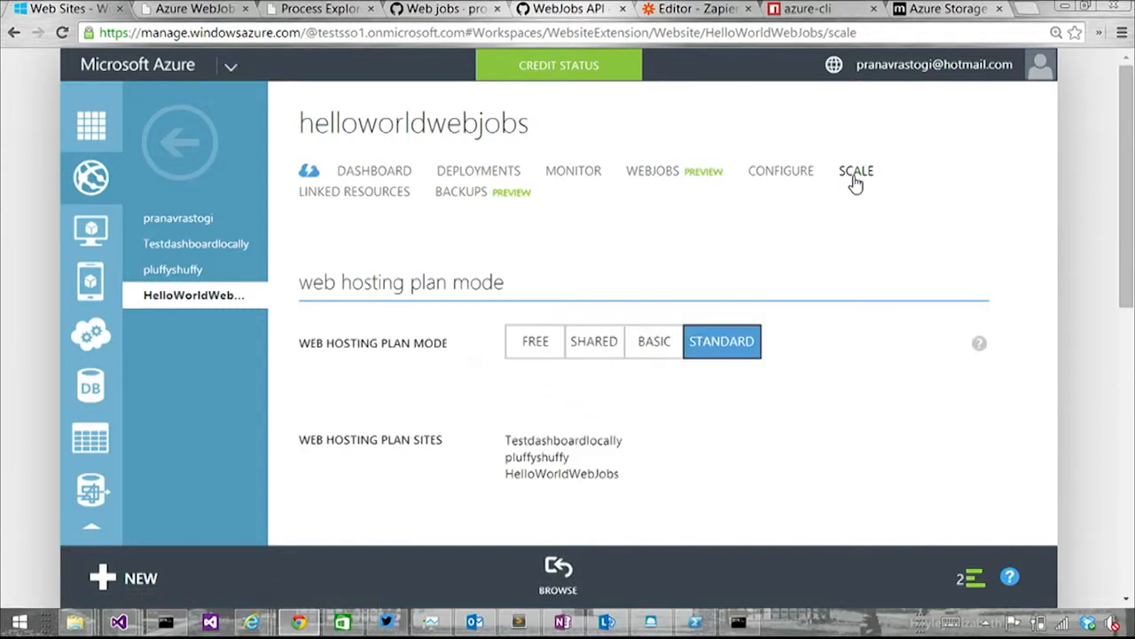
pyautogui.moveTo(832, 278)
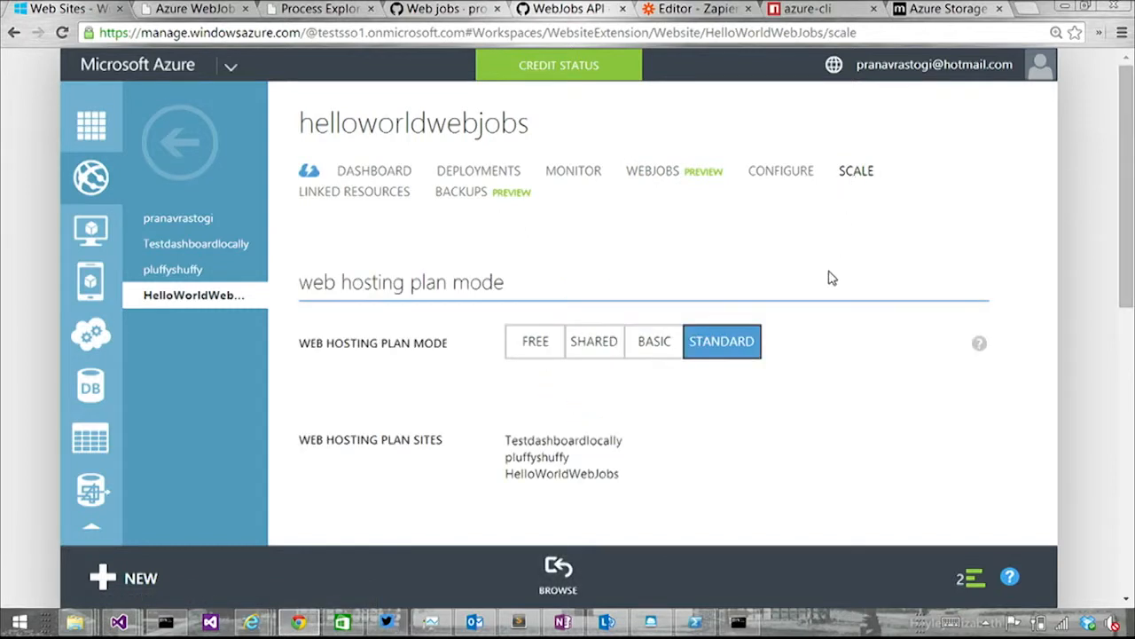
pyautogui.scroll(-3)
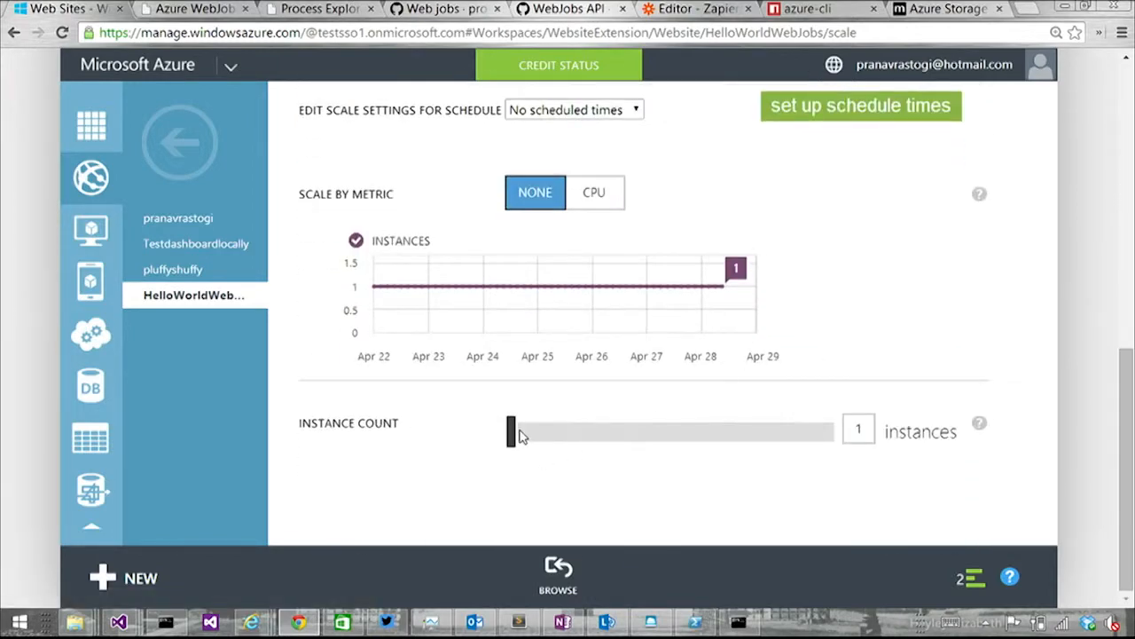
# Set the instance count slider to 3 instances and save
pyautogui.moveTo(512, 431); pyautogui.dragTo(581, 431)
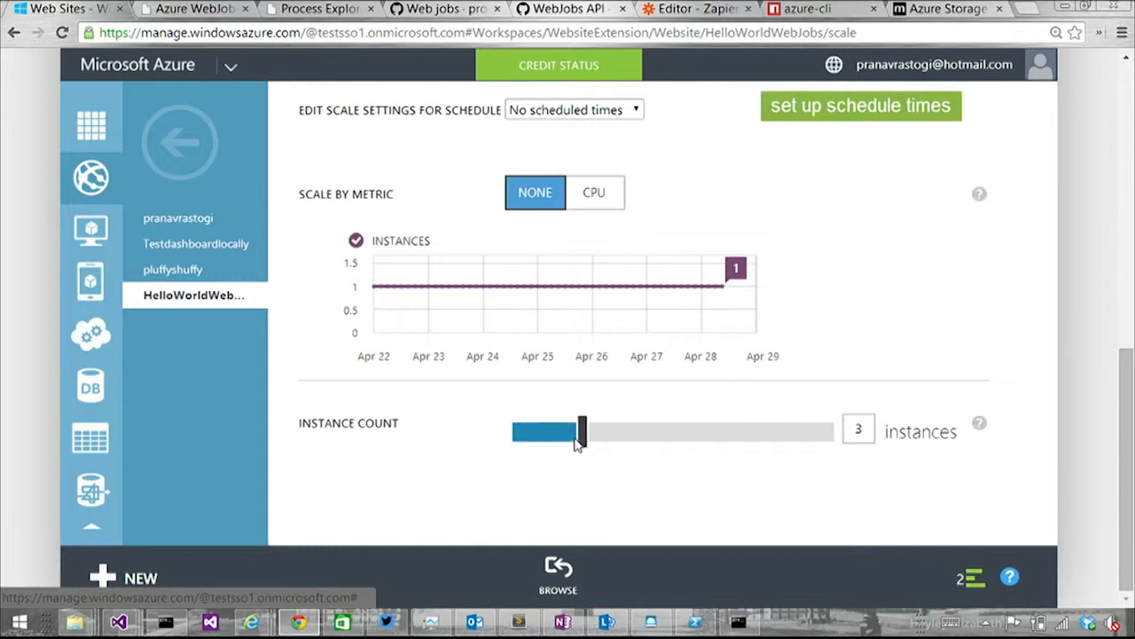
pyautogui.click(581, 431)
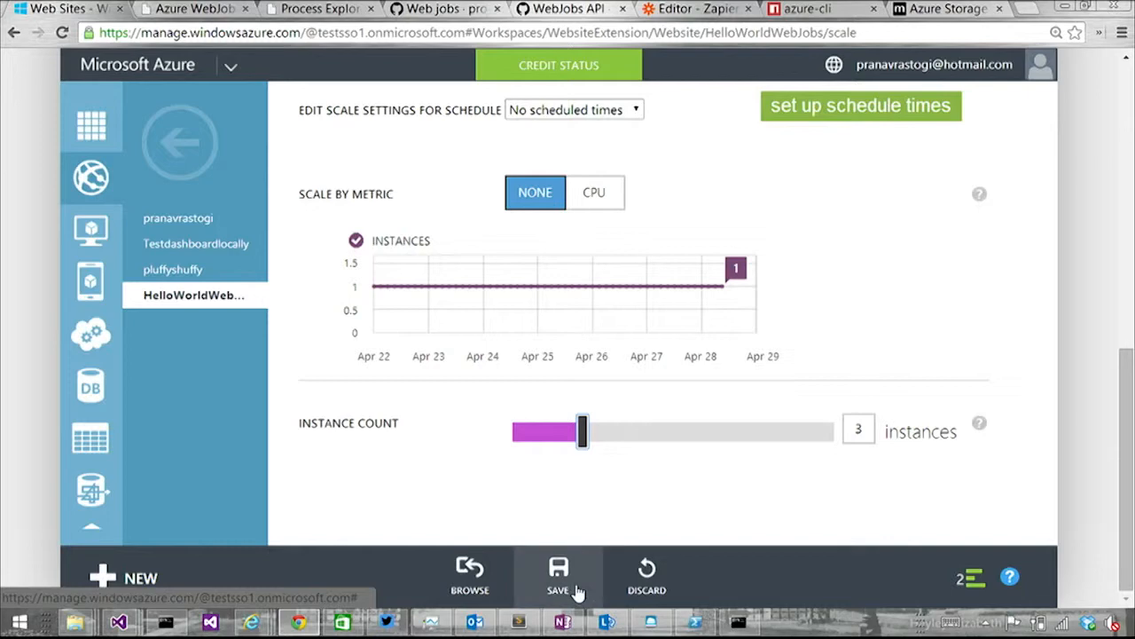
pyautogui.click(558, 576)
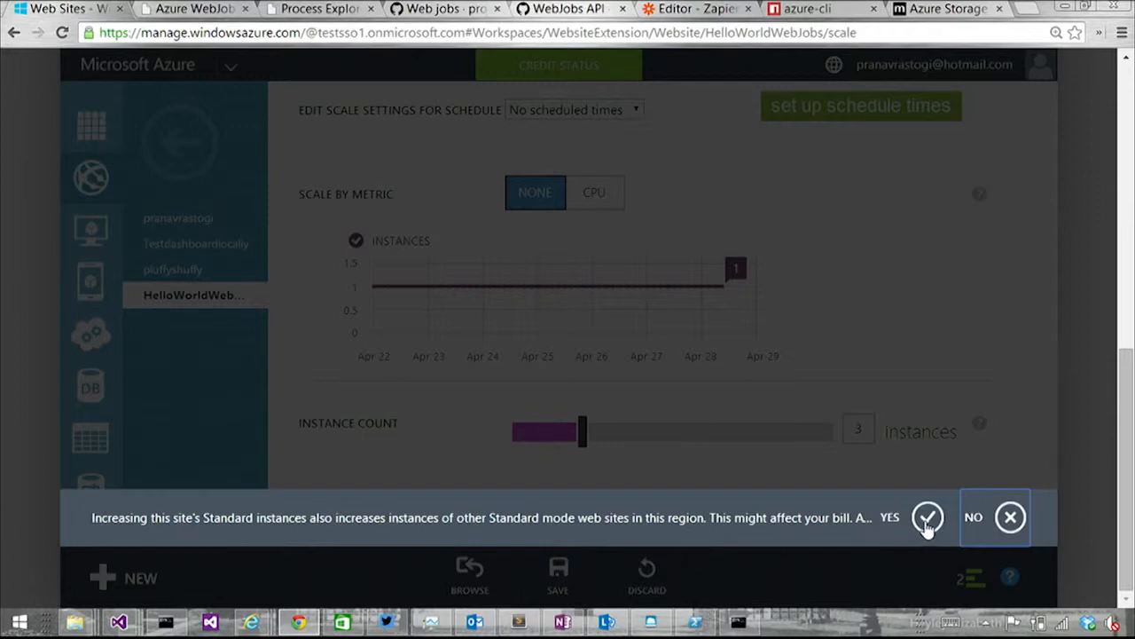
# Confirm the billing warning so the website reports 3 instances running
pyautogui.click(927, 517)
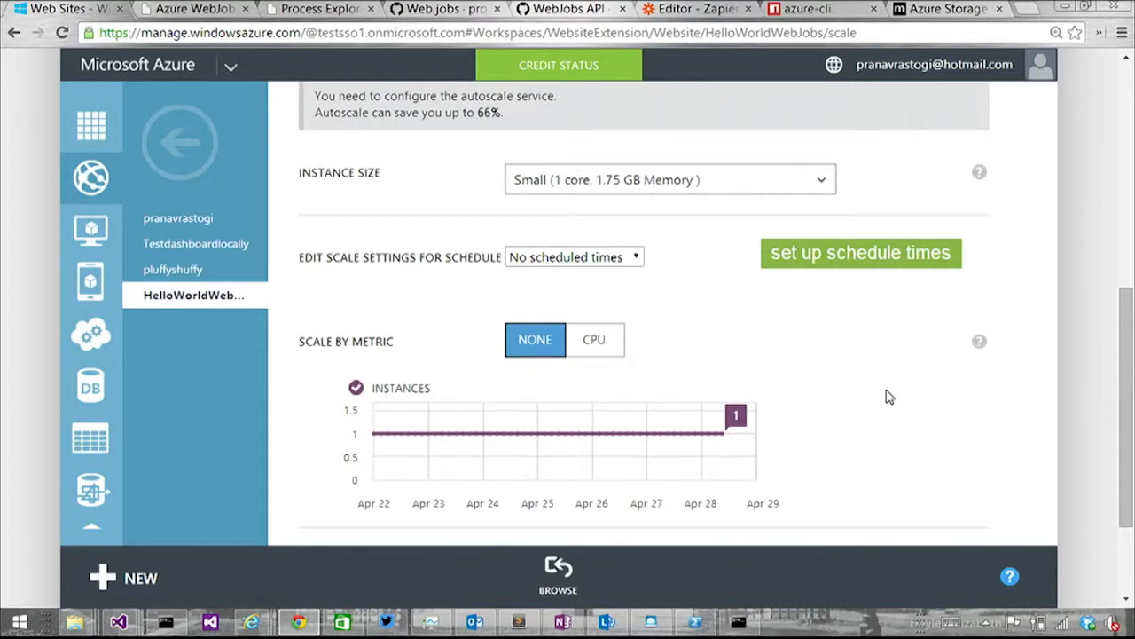
pyautogui.moveTo(460, 266)
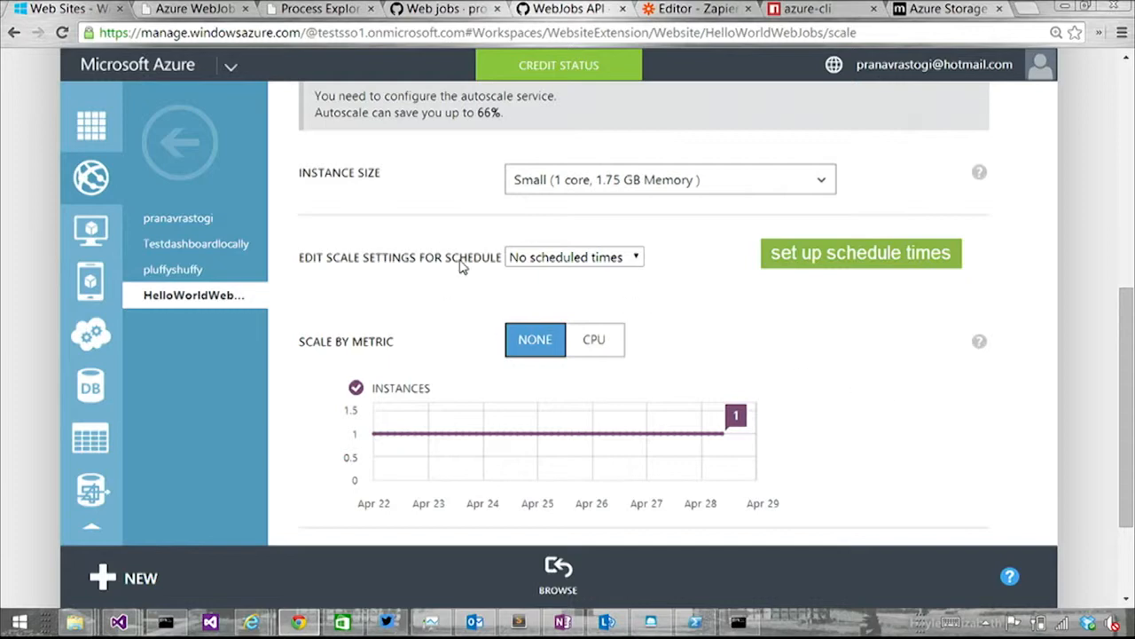
pyautogui.scroll(-3)
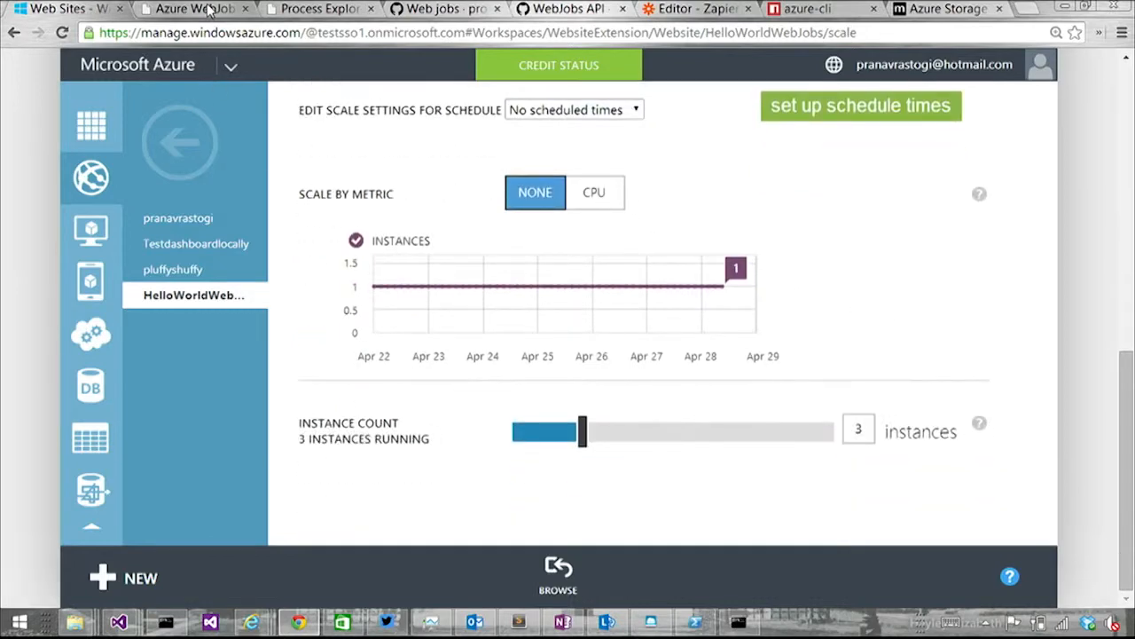
pyautogui.moveTo(195, 9)
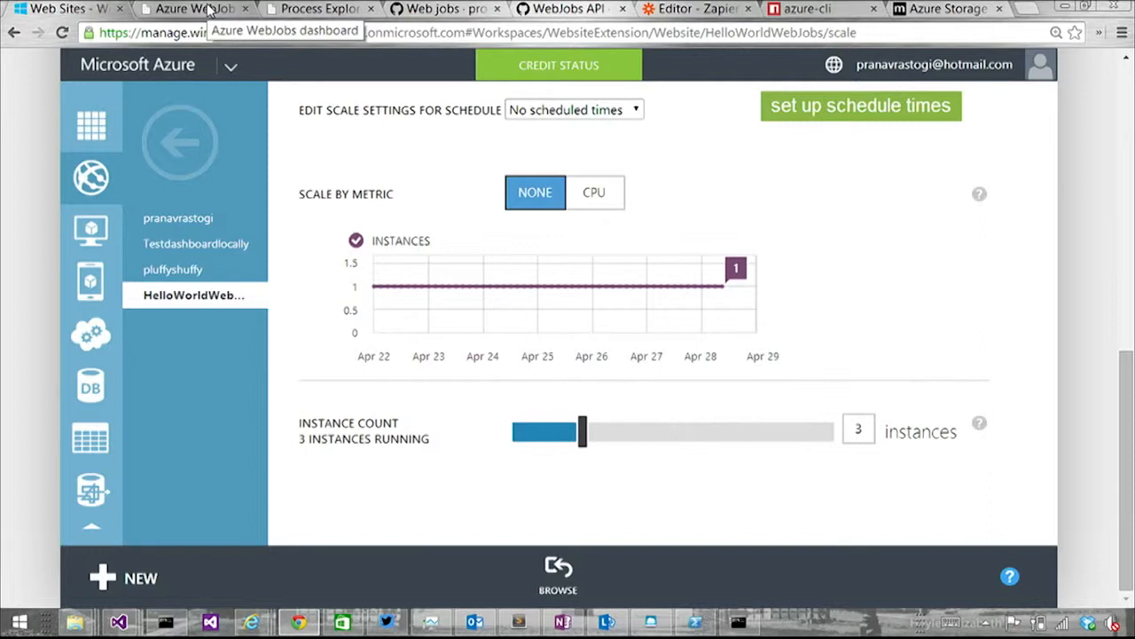